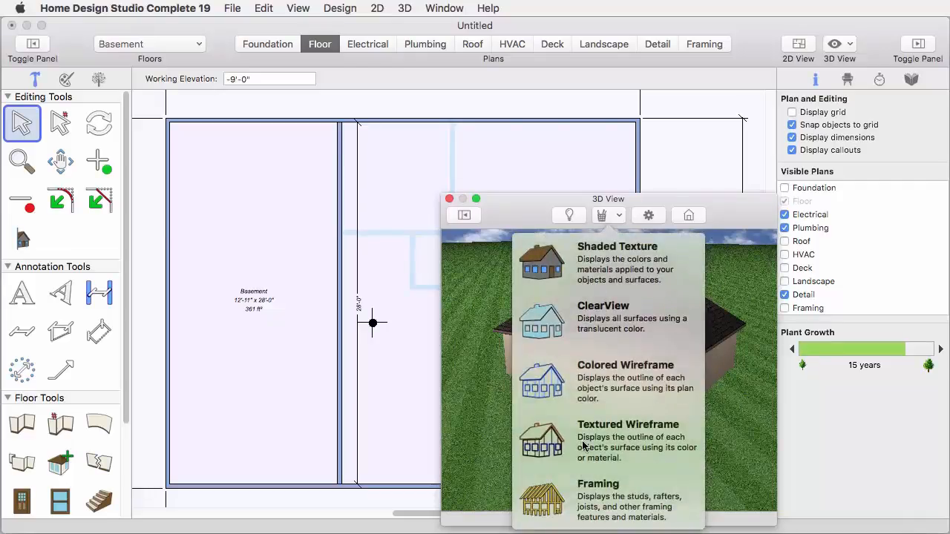
Step: Render the 3D view as Framing and switch to the basement's Framing plan
left_click(597, 484)
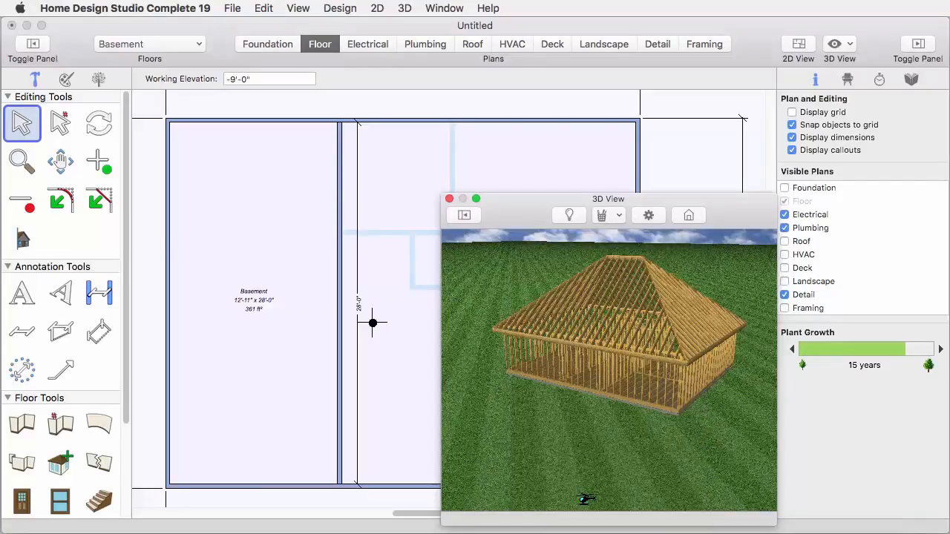
left_click(704, 45)
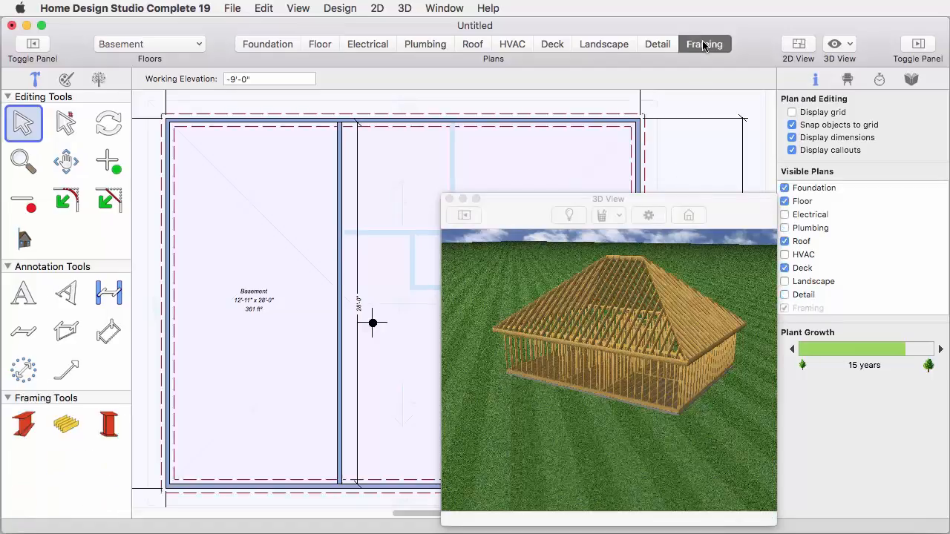
left_click(464, 214)
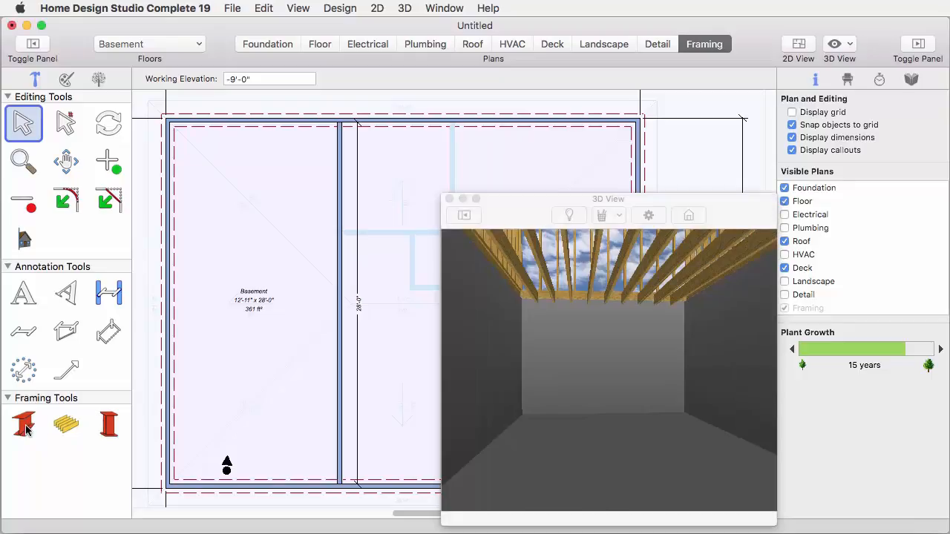
Step: Draw a steel beam across the left basement room with Object Elevation -1'-0"
left_click(24, 425)
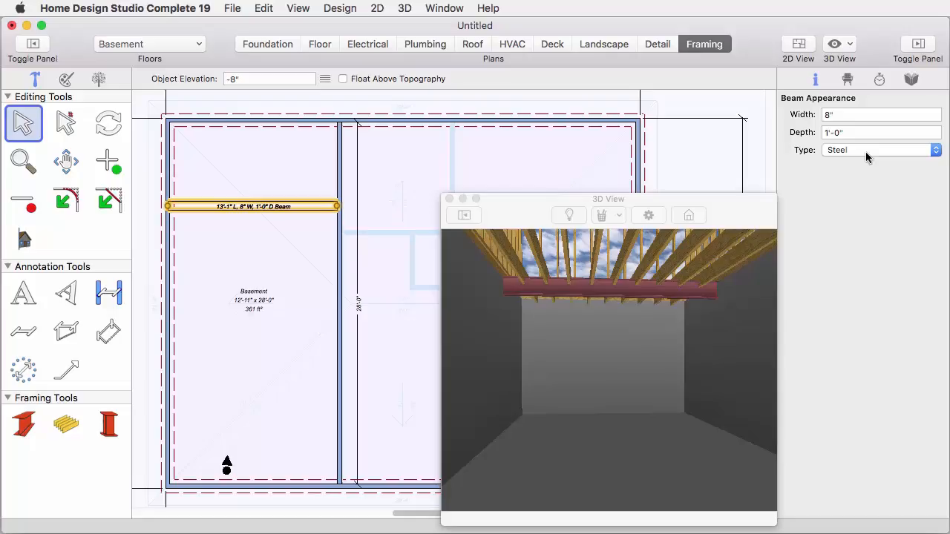
left_click(881, 149)
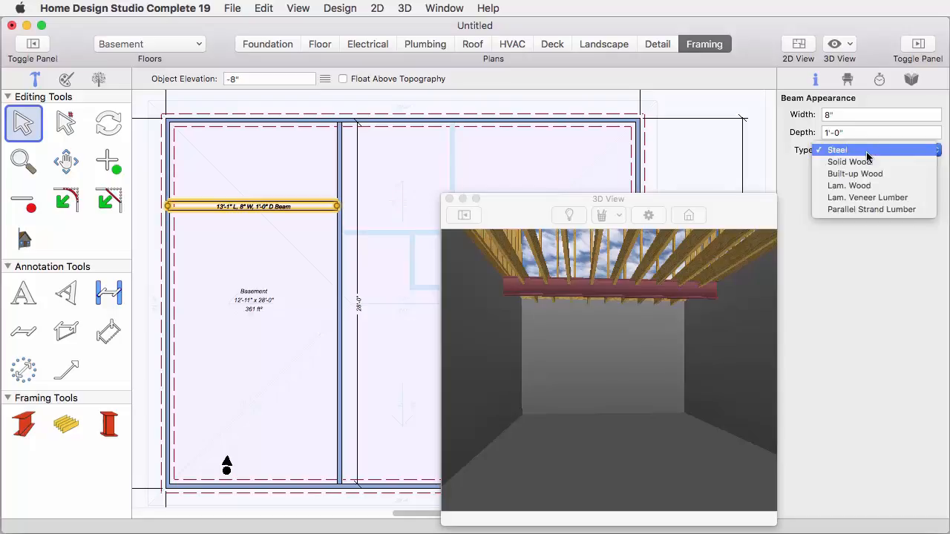
left_click(849, 162)
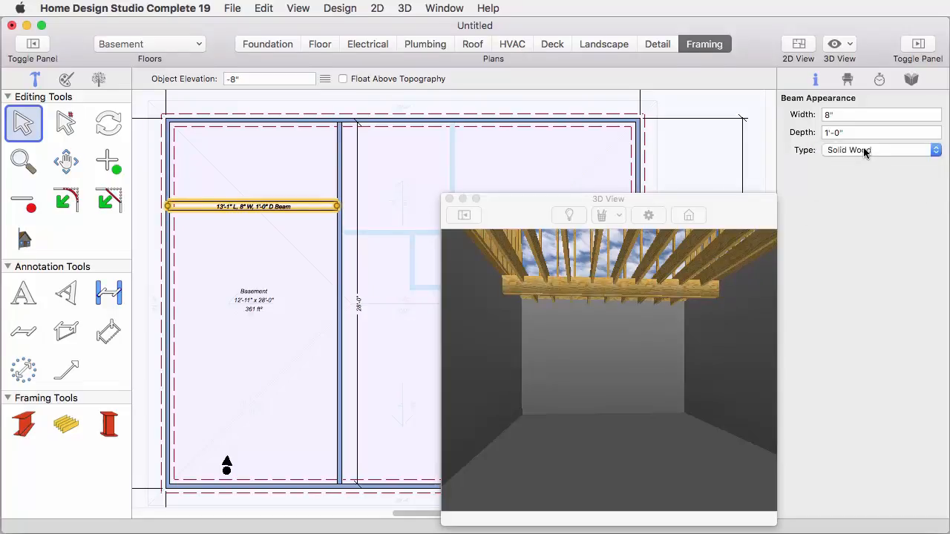
left_click(879, 150)
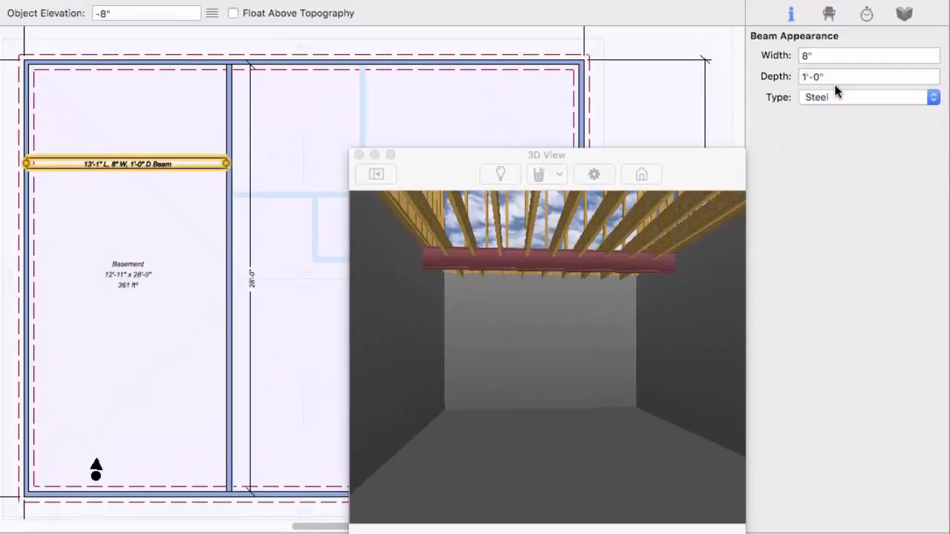
mouse_move(329, 122)
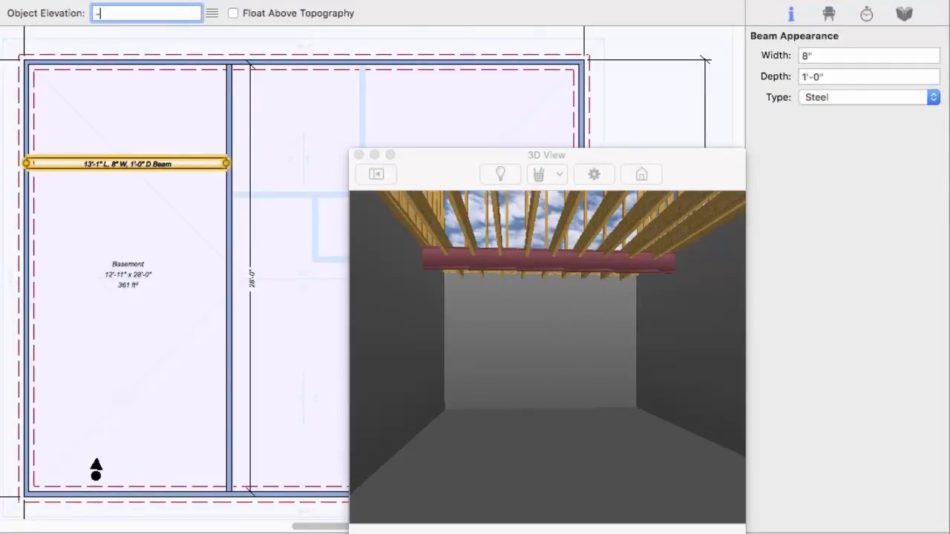
type("-1'-0\"")
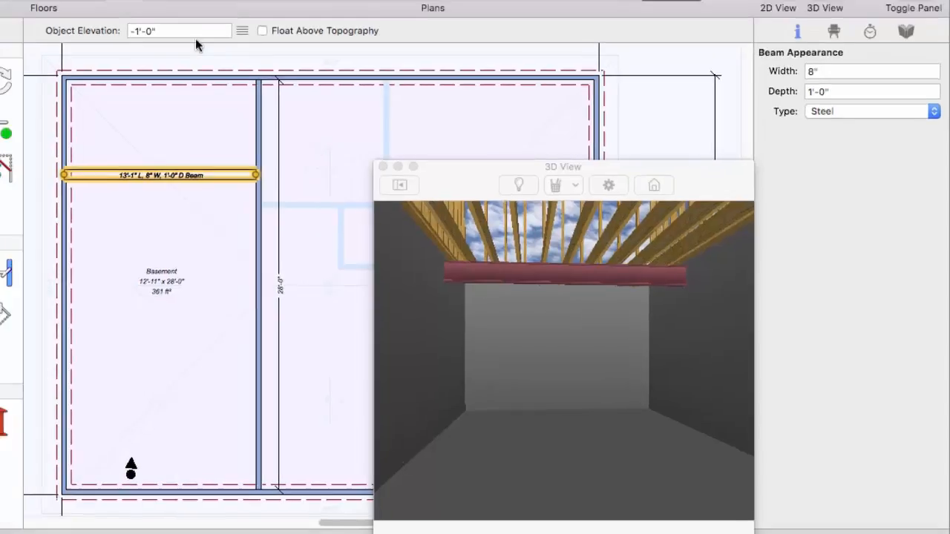
Step: Place a column under the beam and set its elevation to -8'-0"
left_click(109, 425)
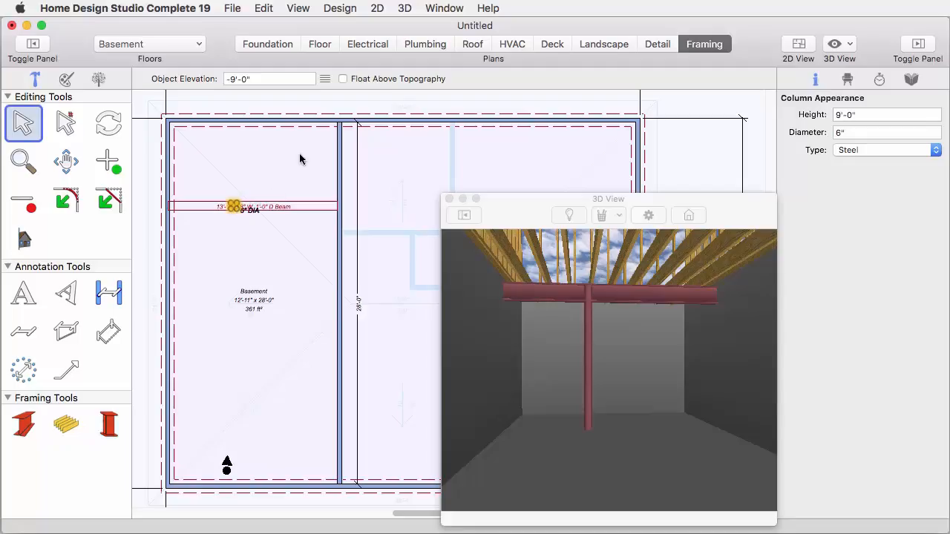
left_click(323, 78)
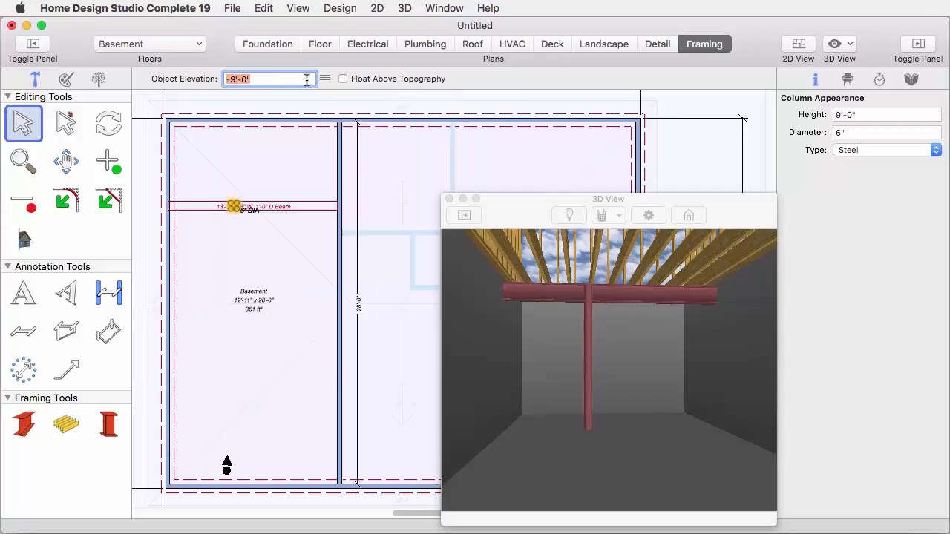
type("-8'-0\"")
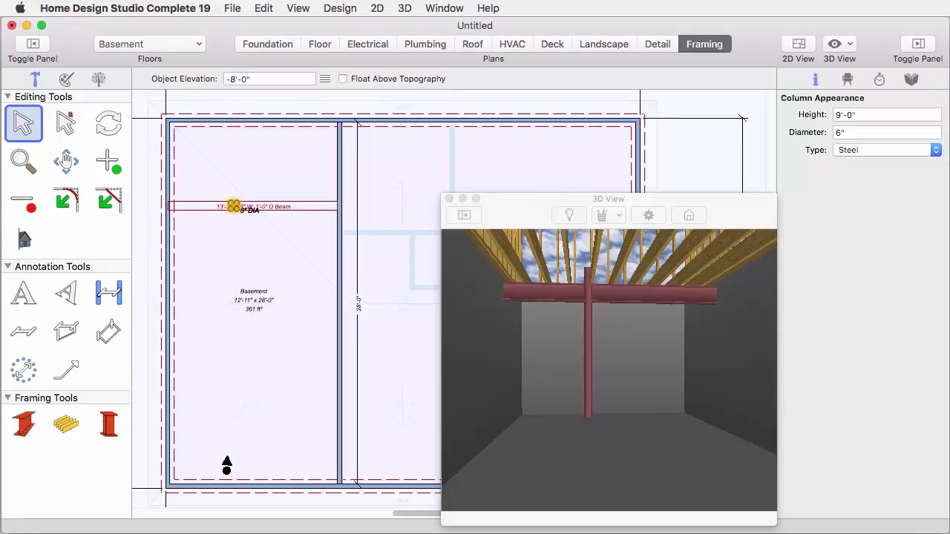
left_click(325, 78)
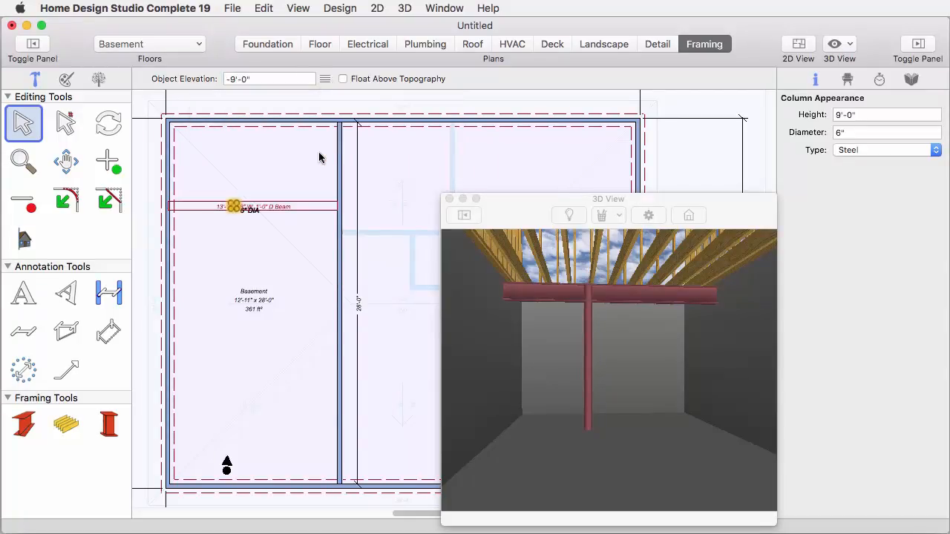
Step: Keep the column Type as Steel and set its Height to 8'-0"
left_click(885, 150)
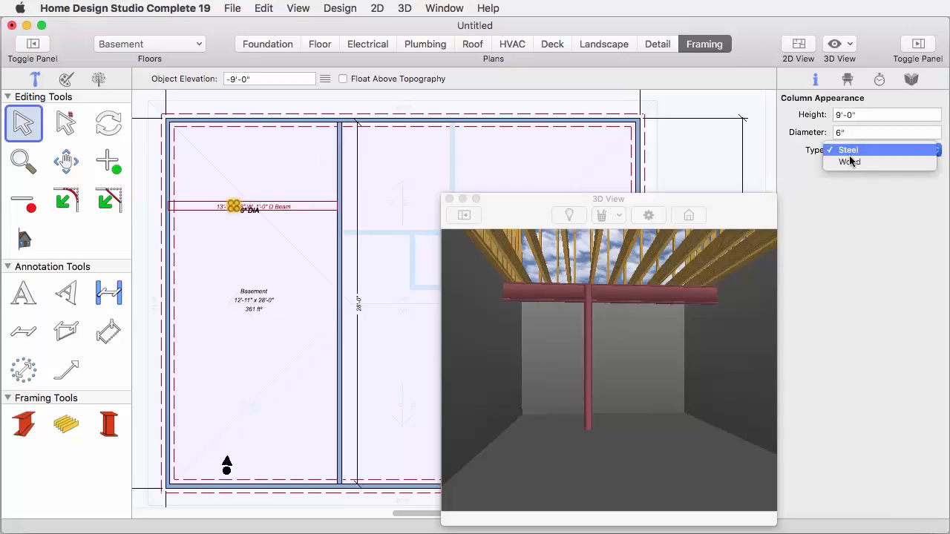
left_click(850, 162)
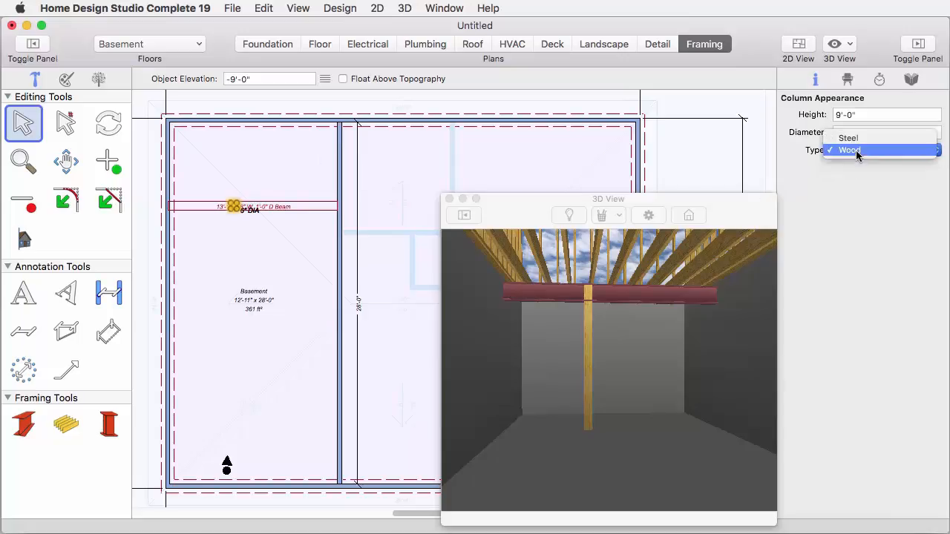
left_click(850, 137)
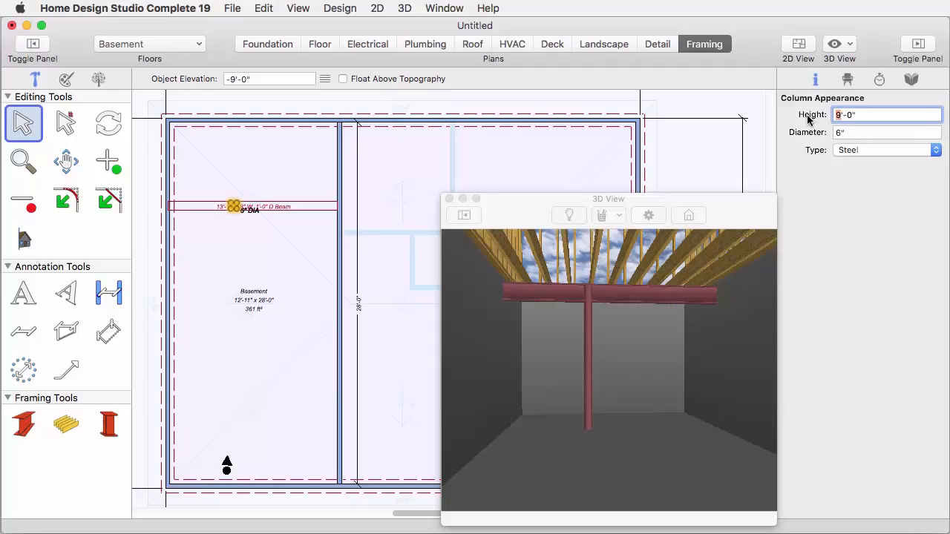
type("8'-0\"")
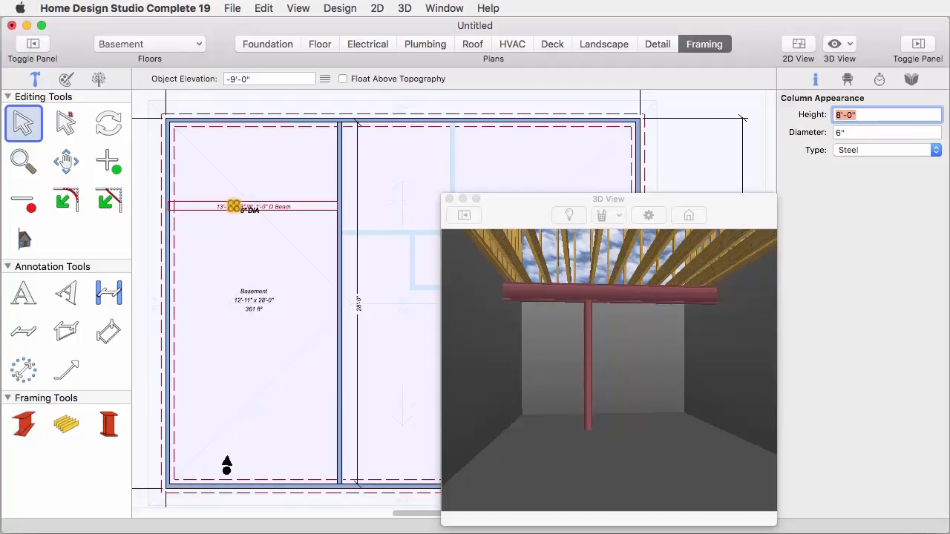
mouse_move(814, 175)
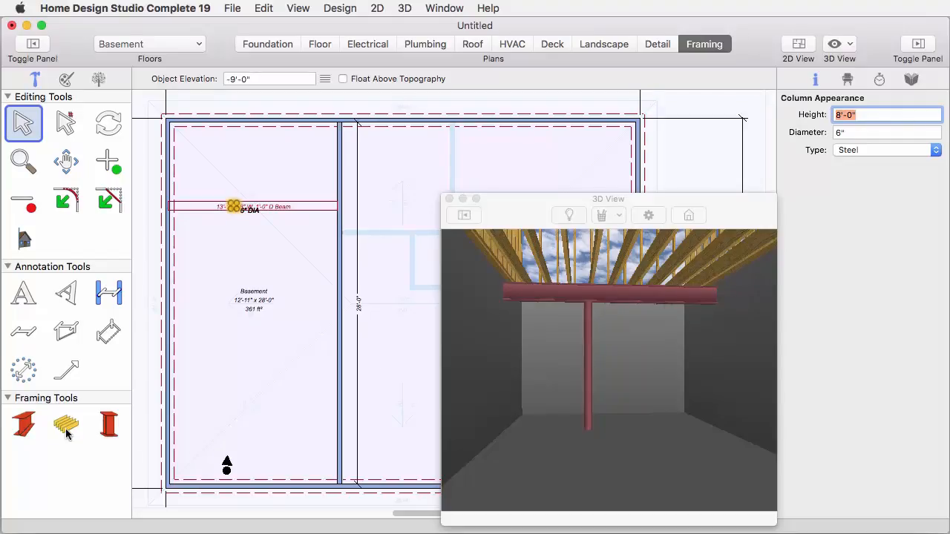
Step: Draw a rectangular wood joist area over the upper part of the left basement room
left_click(65, 425)
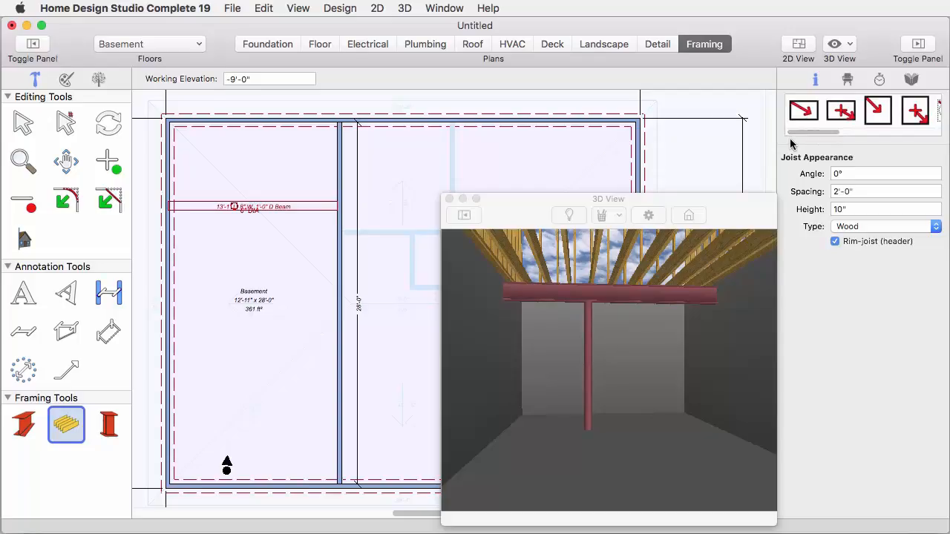
left_click(803, 110)
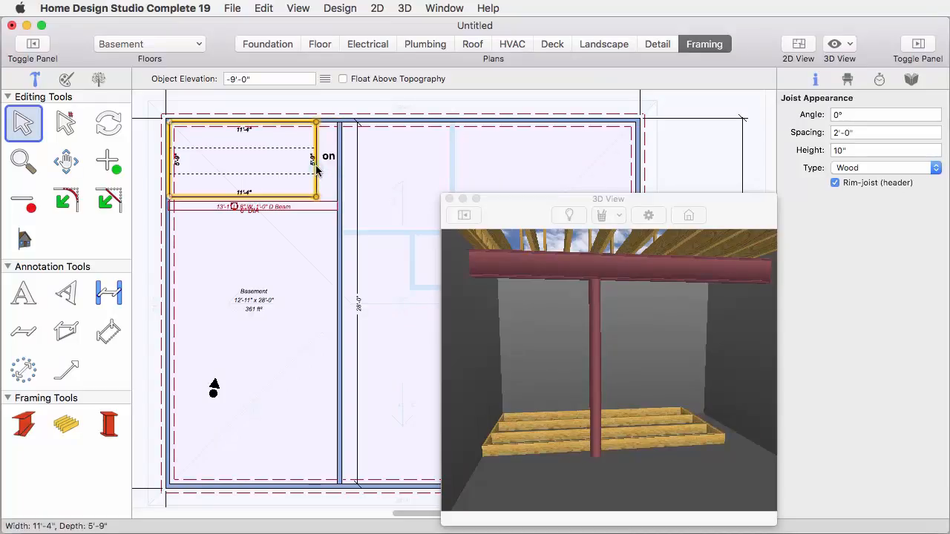
Step: Widen the joist area to fill the room and set its joist Angle to 45
left_click_drag(315, 157, 339, 161)
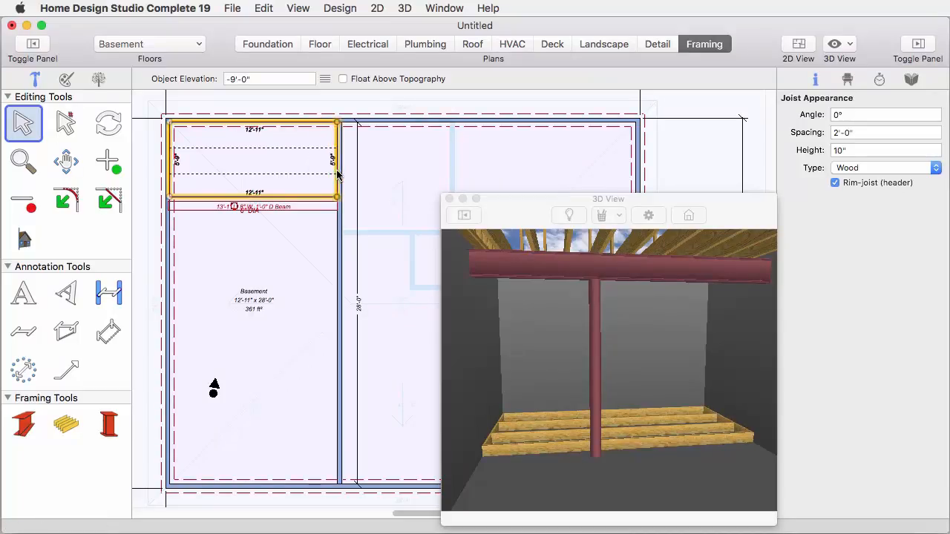
left_click(885, 114)
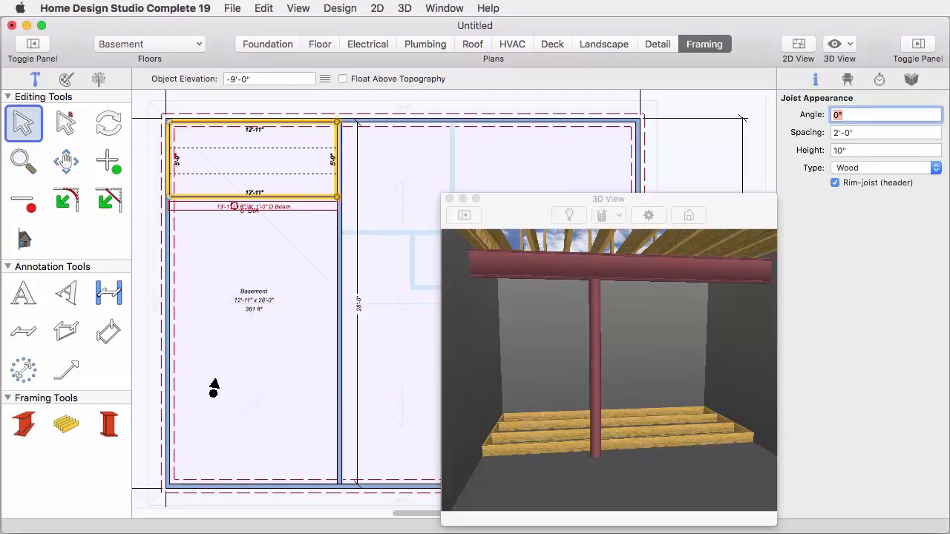
type("45")
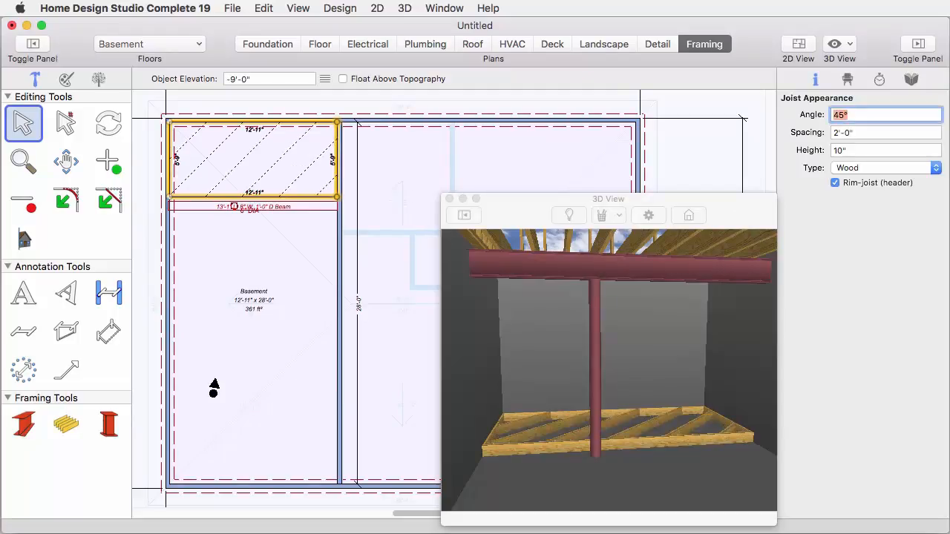
left_click(884, 166)
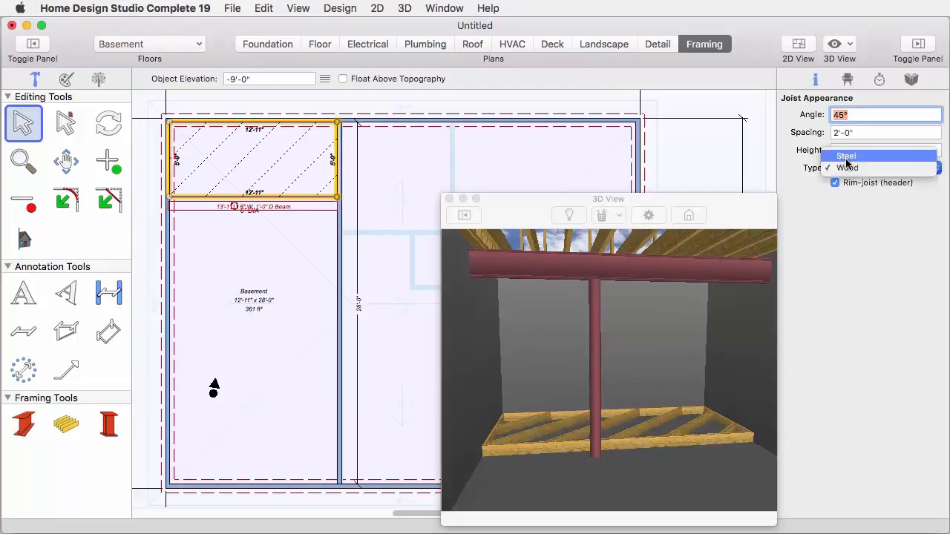